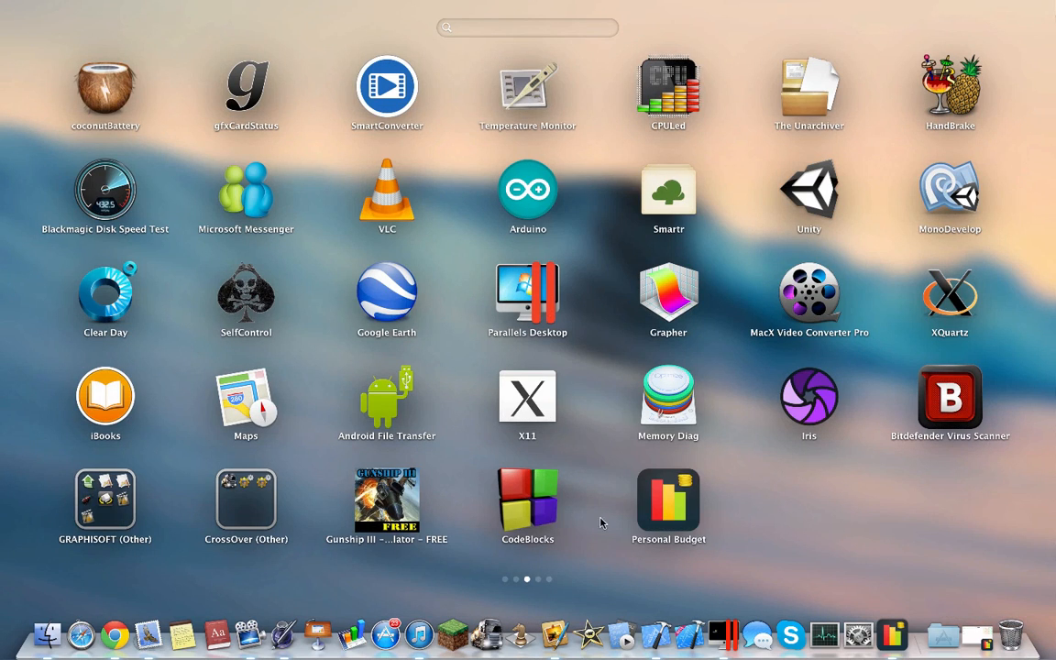
pyautogui.moveTo(668, 495)
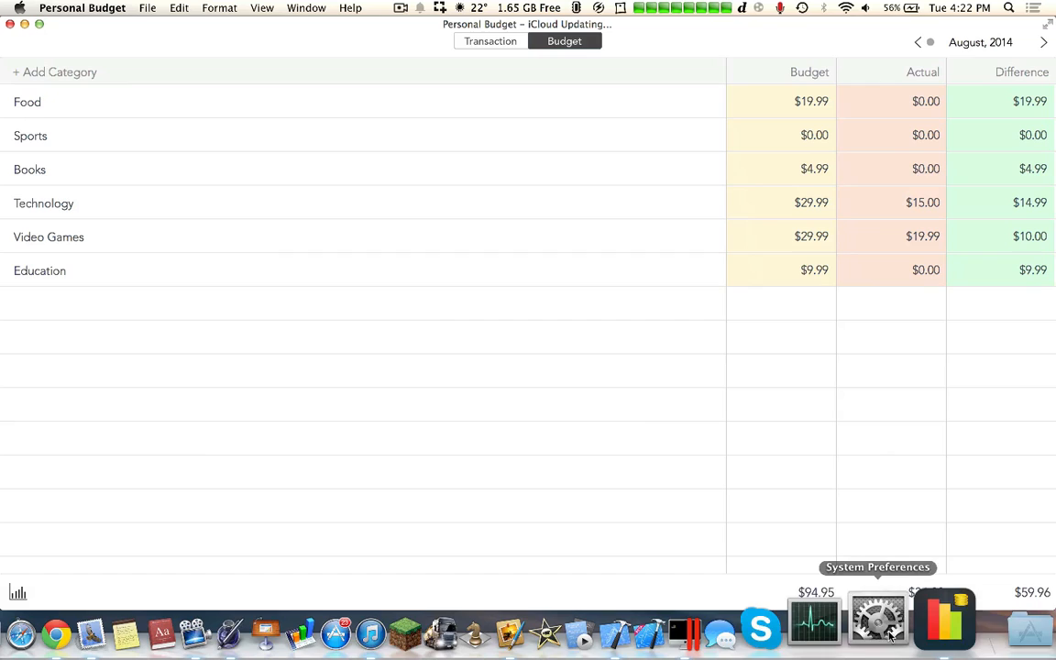
# Launch Personal Budget from Launchpad, landing on the August 2014 category budgets.
pyautogui.click(490, 42)
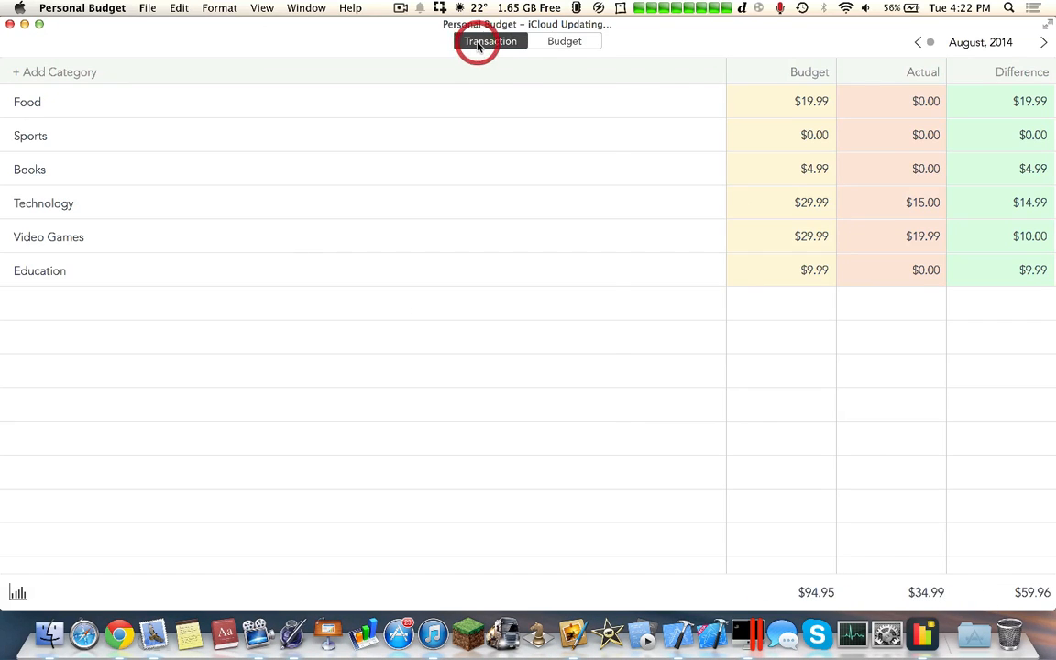
# Show the two August 2014 transactions totaling $34.99.
pyautogui.click(491, 40)
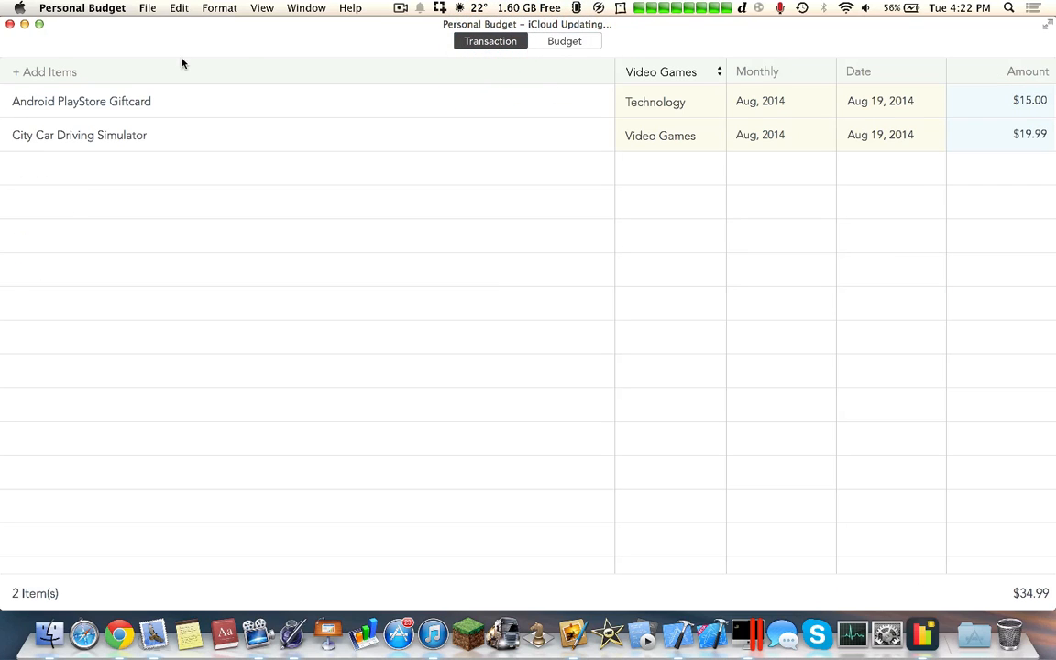
pyautogui.moveTo(159, 112)
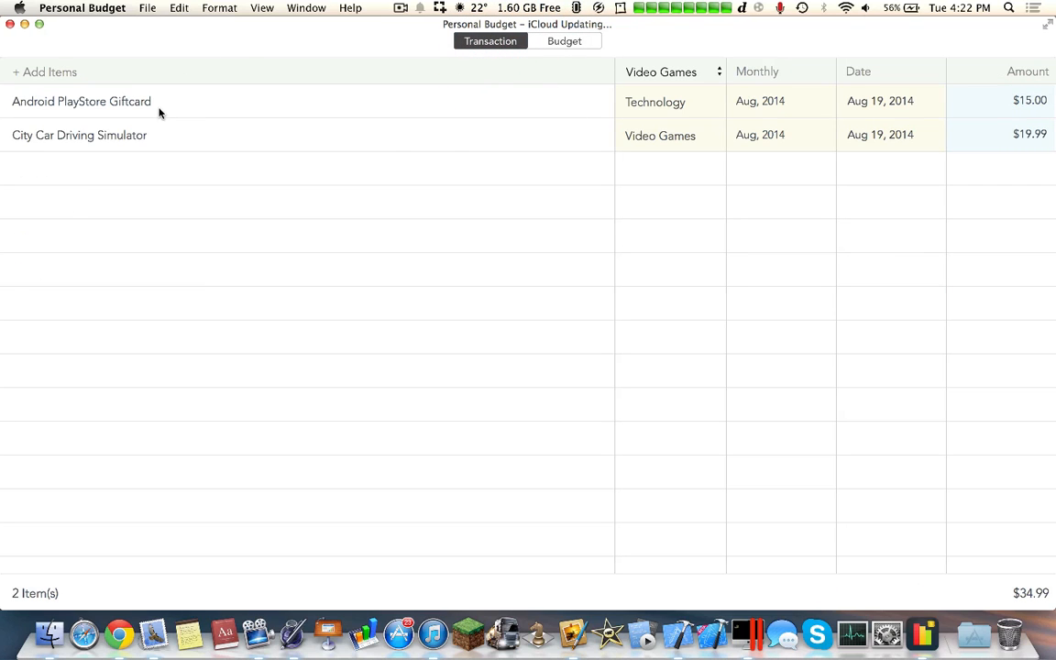
pyautogui.moveTo(194, 142)
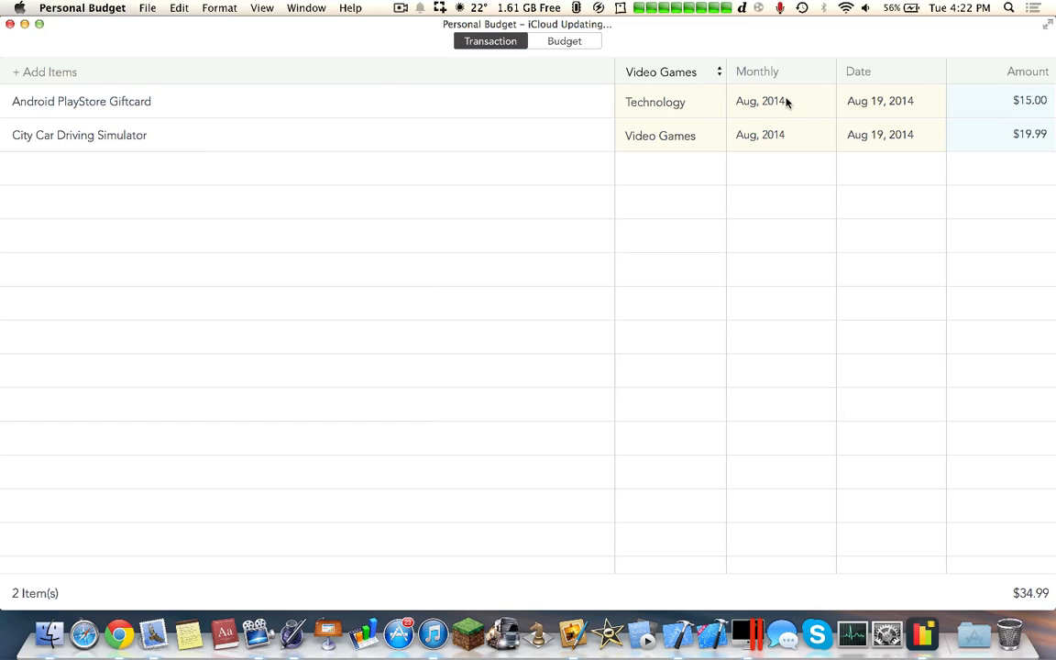
pyautogui.moveTo(1022, 110)
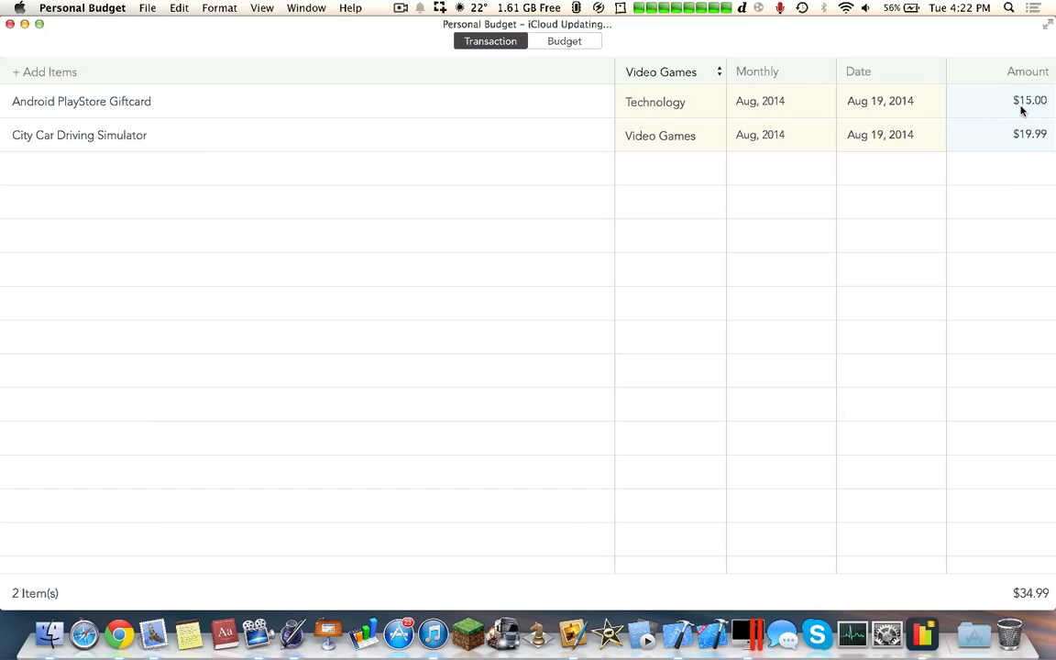
pyautogui.moveTo(674, 117)
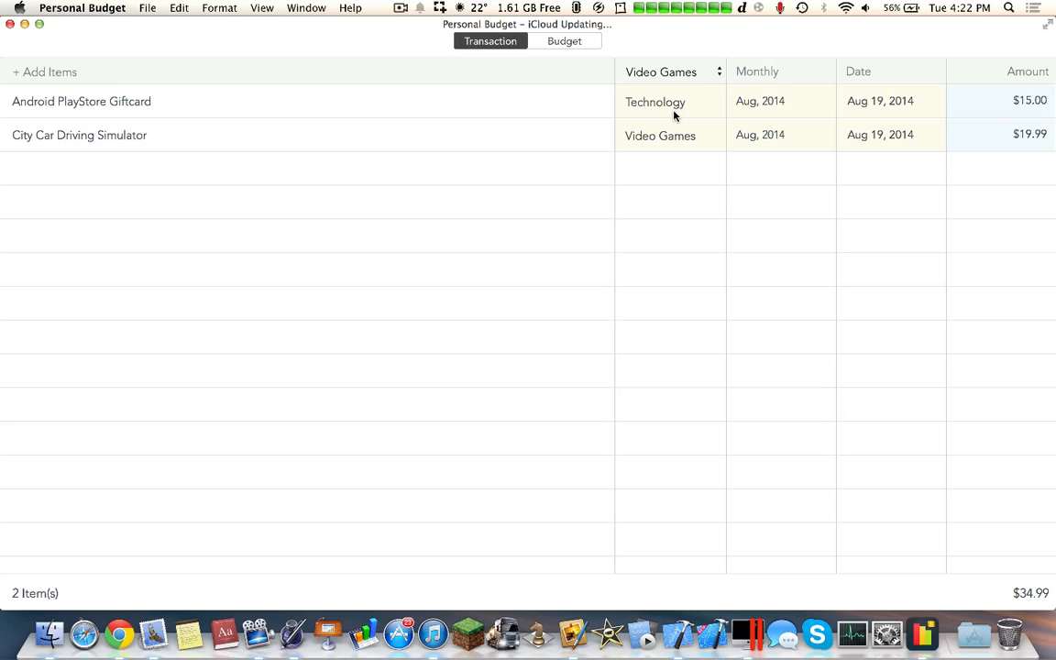
# Review the budget table, selecting the Food name and Books amount, then go back to transactions.
pyautogui.click(565, 42)
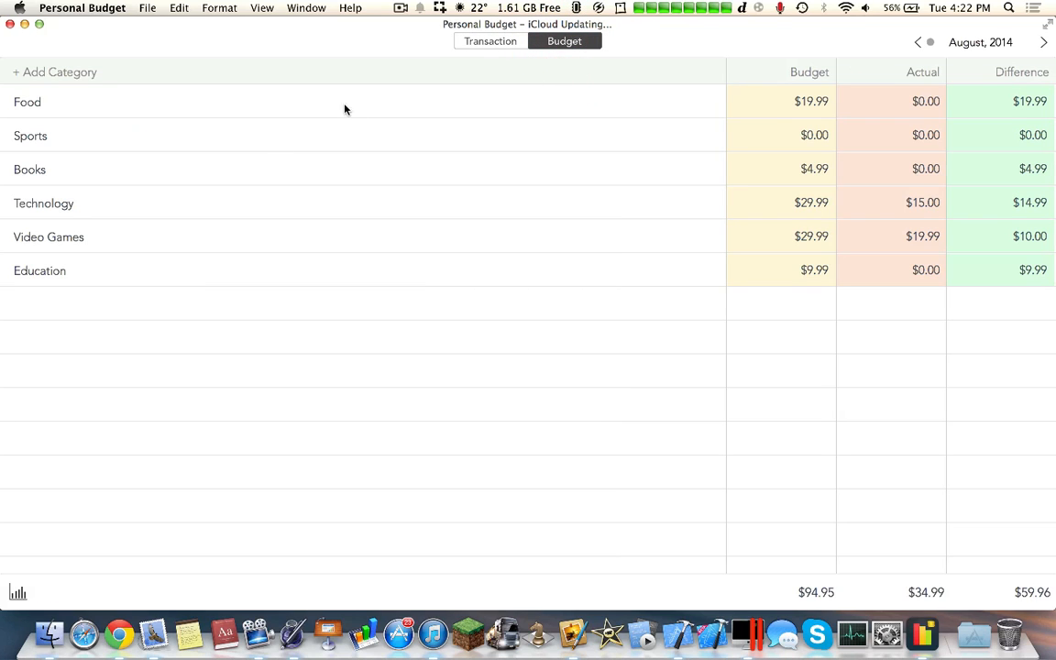
pyautogui.moveTo(135, 255)
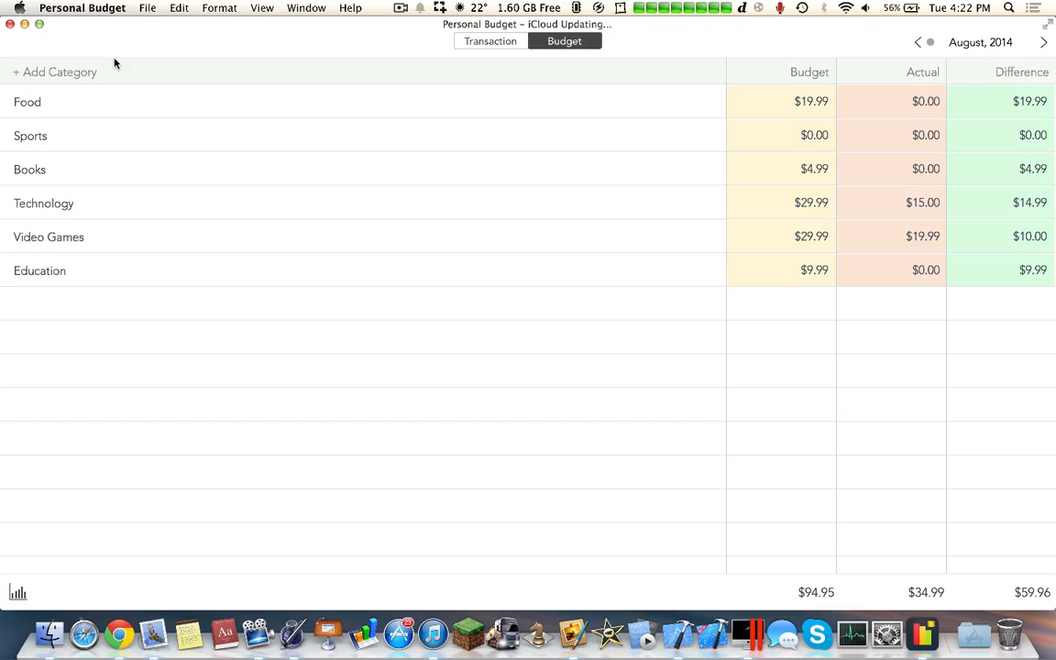
pyautogui.moveTo(886, 208)
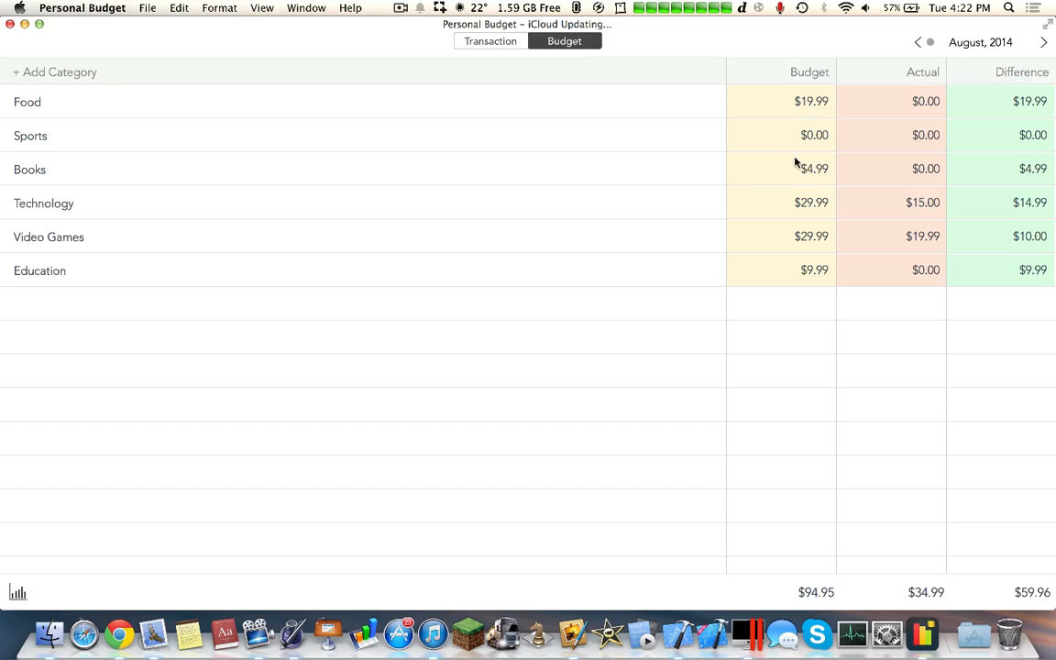
pyautogui.moveTo(961, 222)
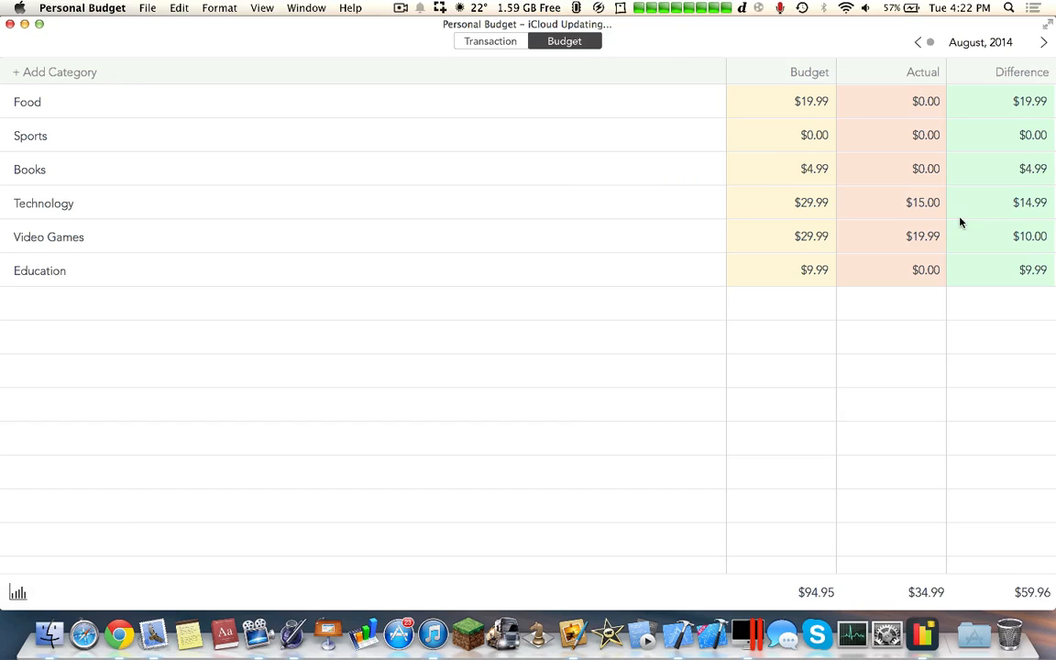
pyautogui.moveTo(867, 306)
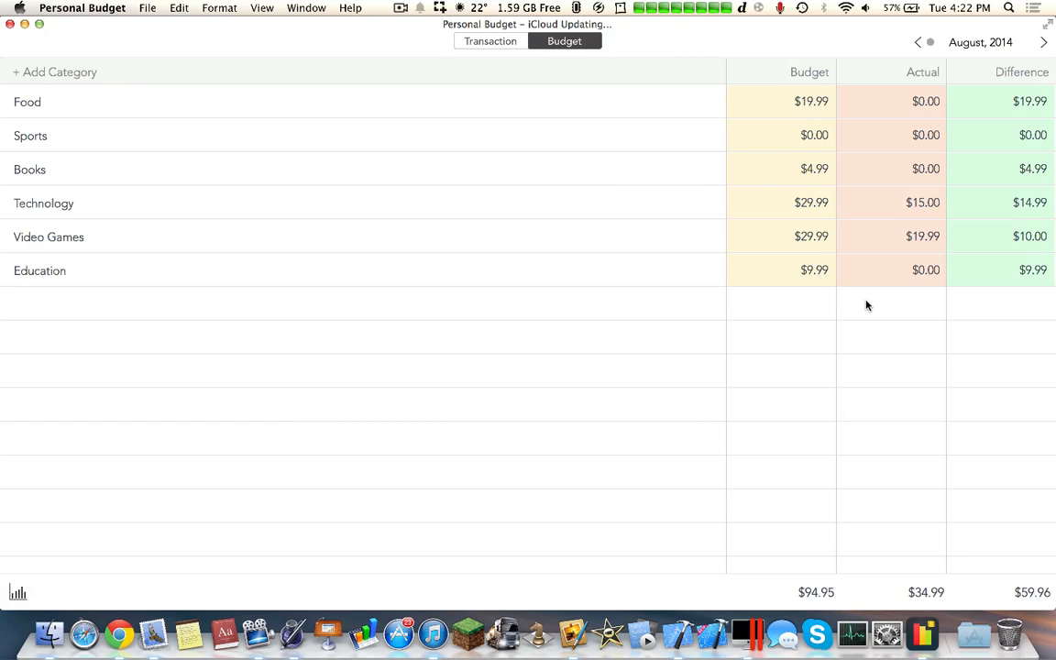
pyautogui.moveTo(474, 135)
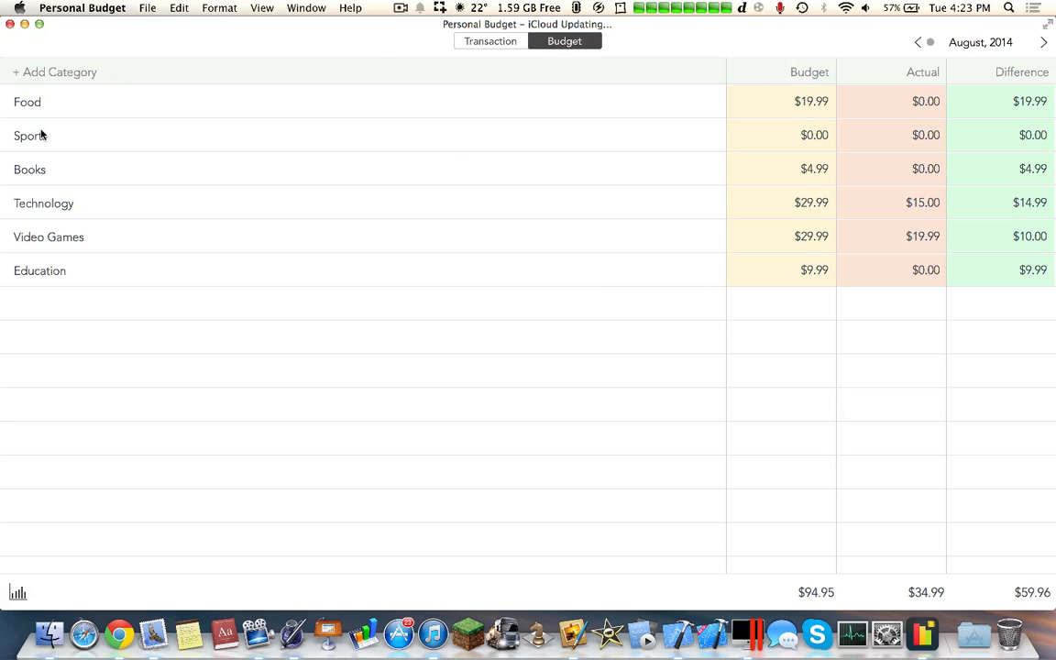
pyautogui.doubleClick(27, 102)
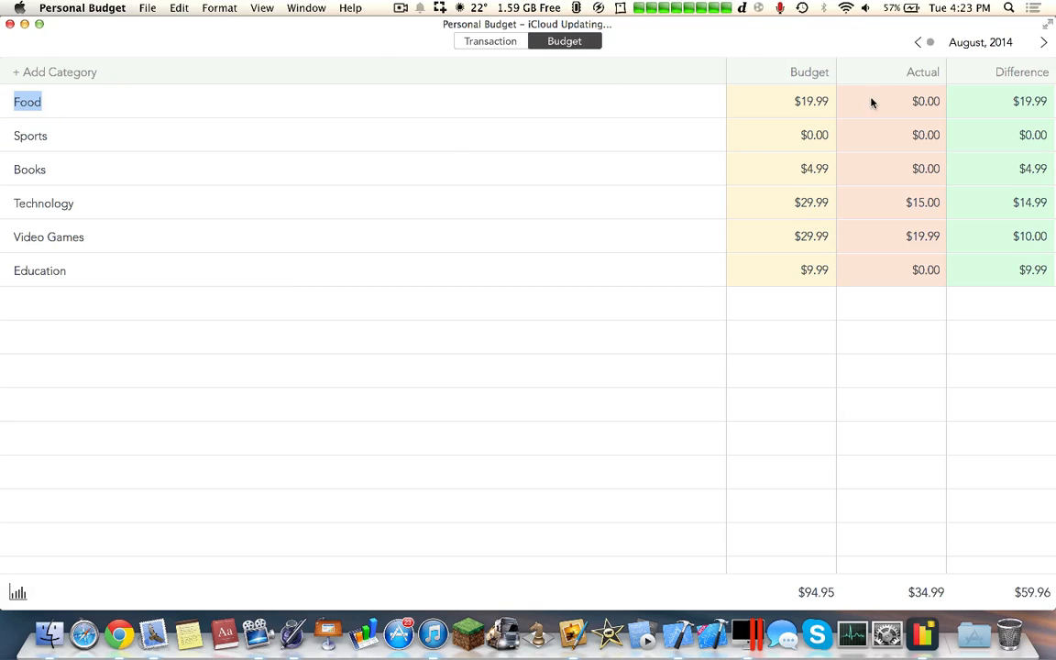
pyautogui.click(810, 101)
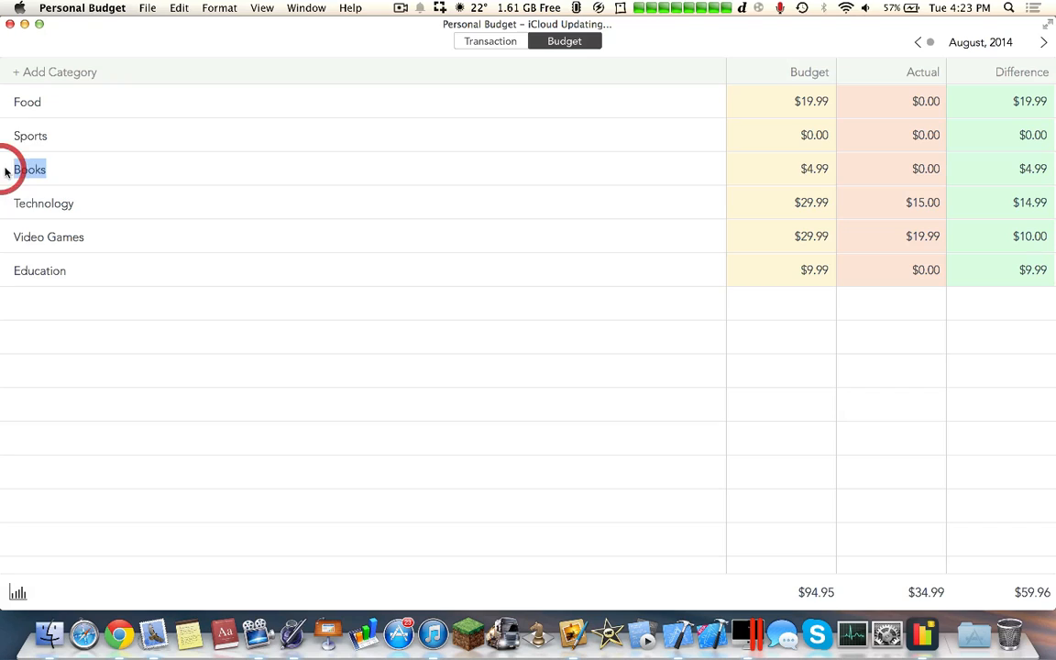
pyautogui.click(812, 169)
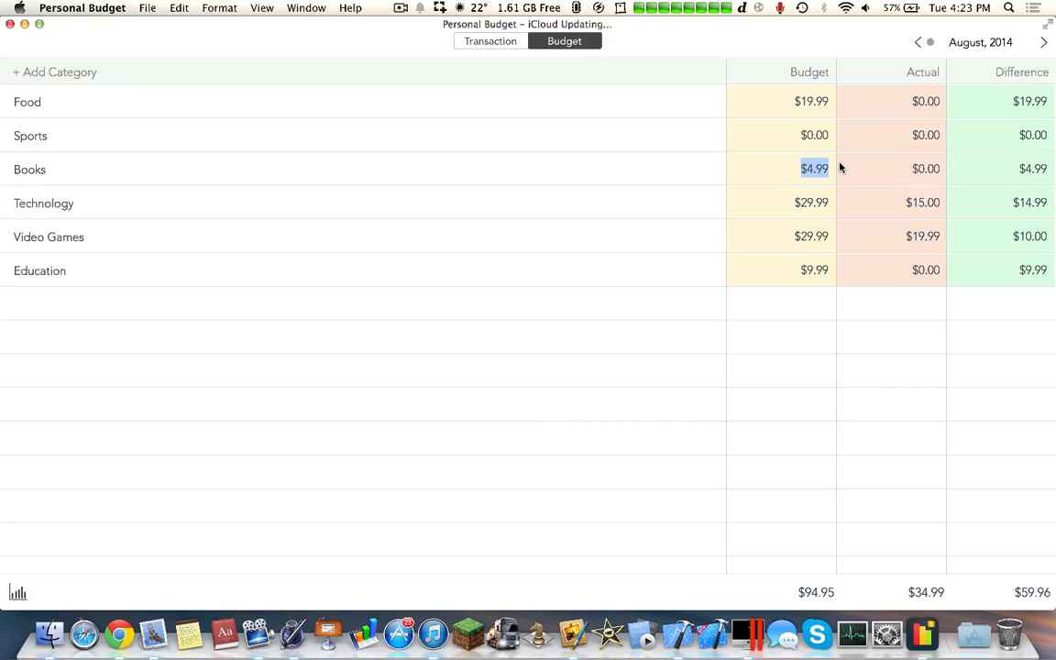
pyautogui.moveTo(135, 205)
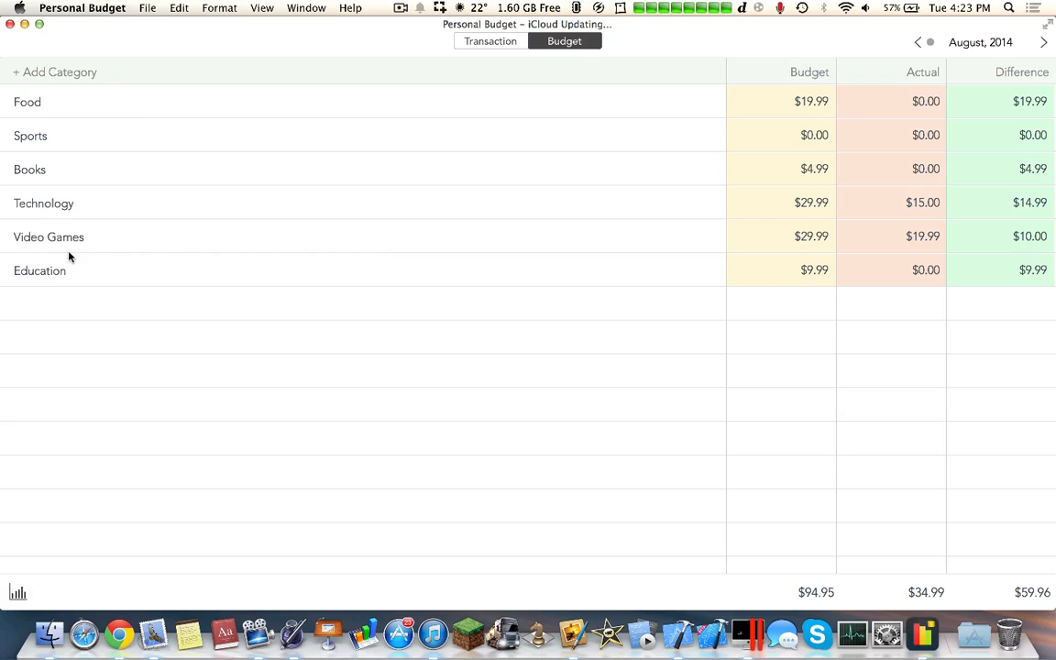
pyautogui.moveTo(928, 83)
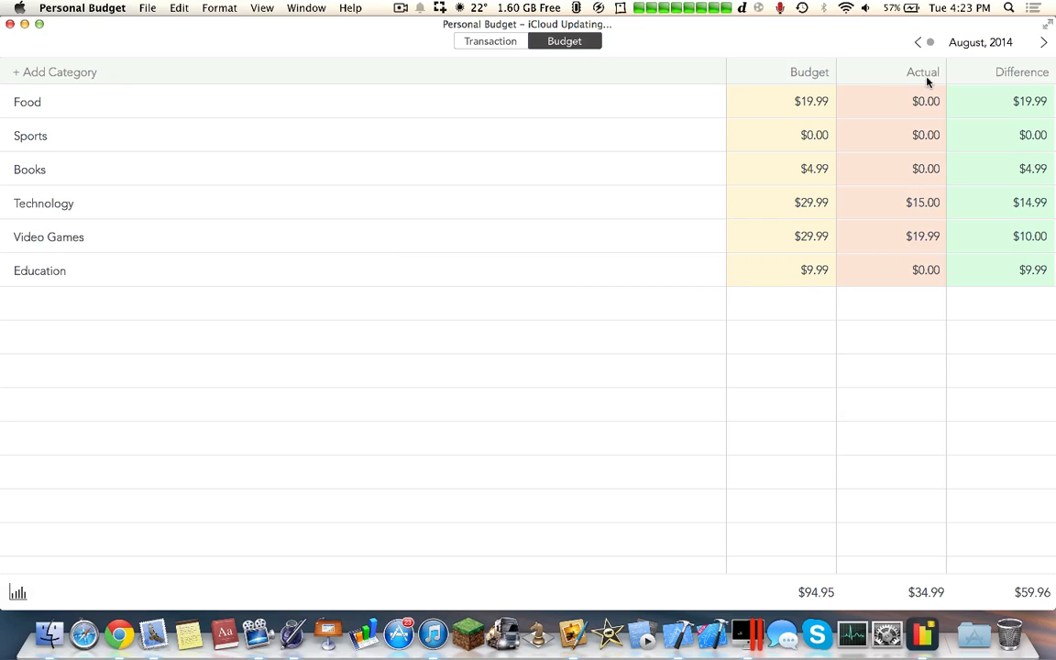
pyautogui.moveTo(912, 204)
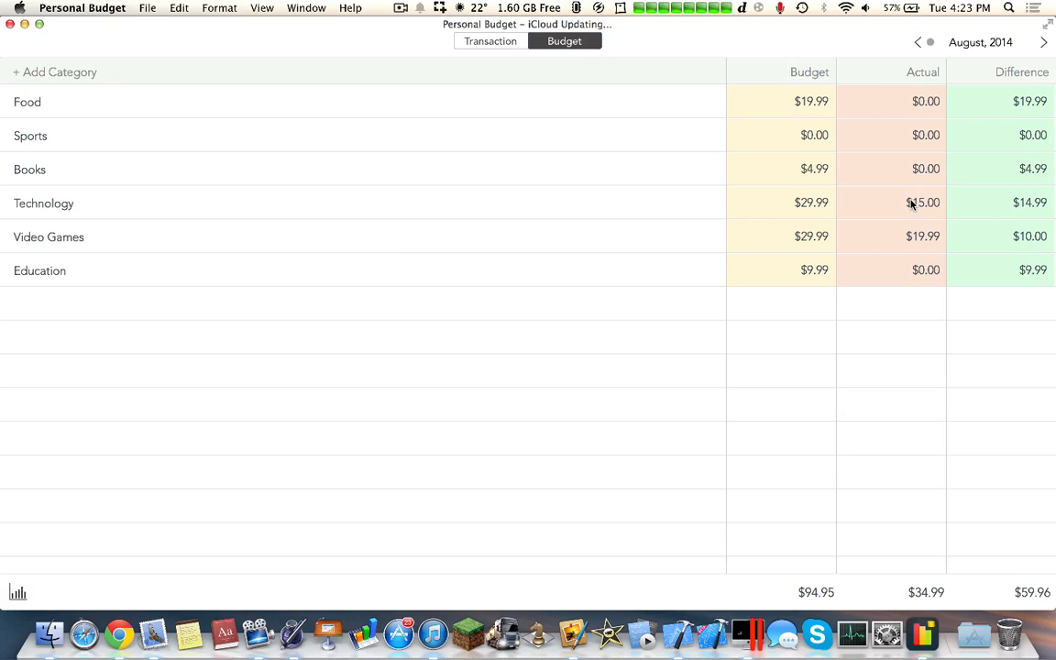
pyautogui.click(491, 41)
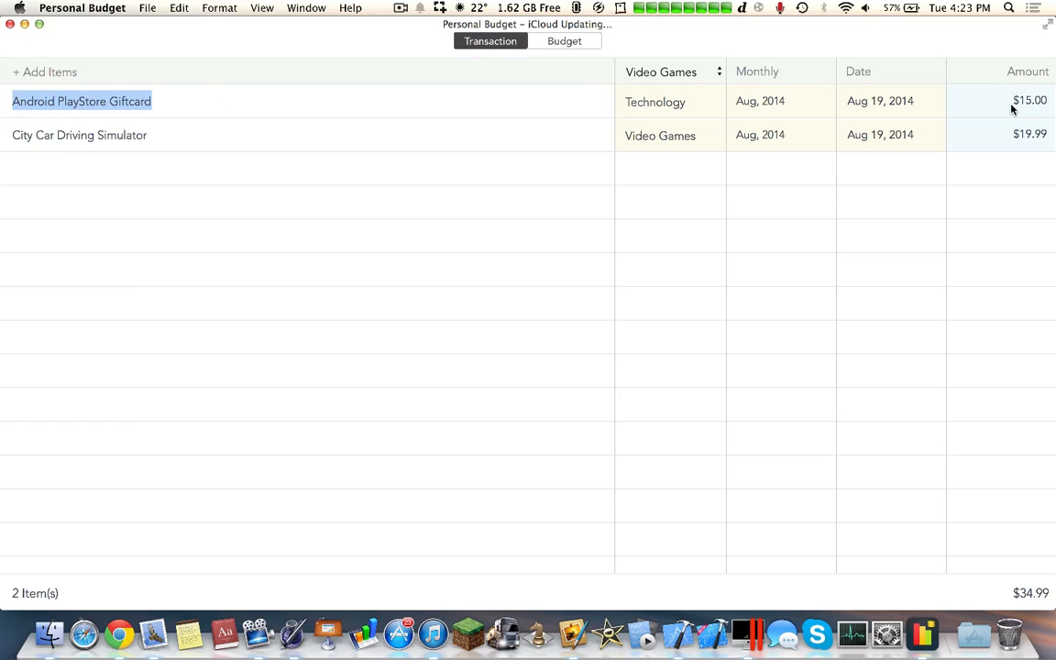
pyautogui.moveTo(498, 129)
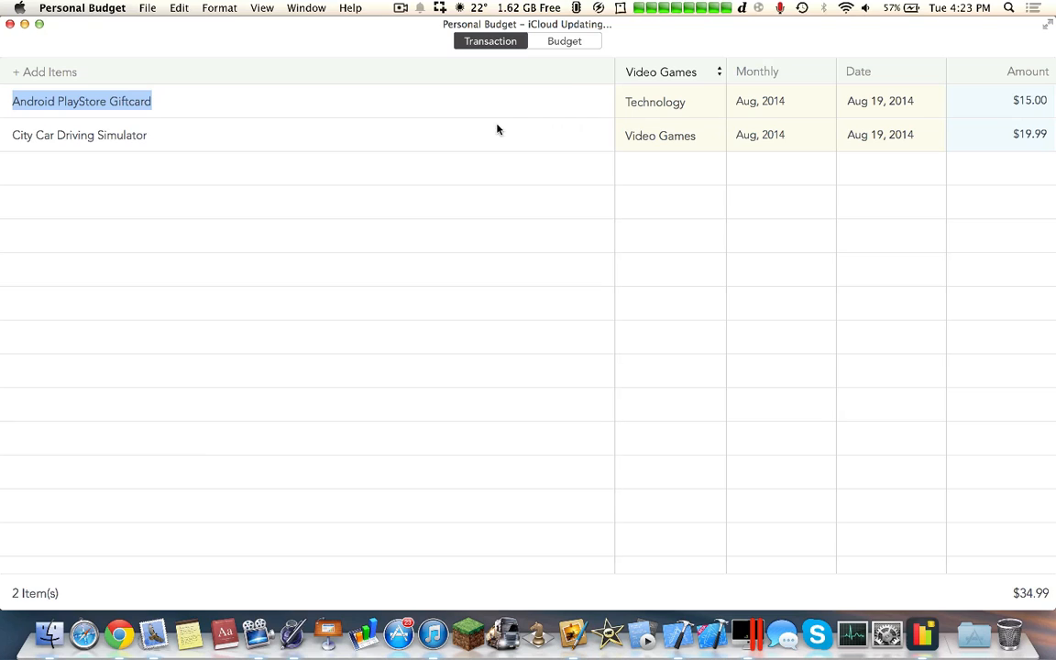
# Show the August 2014 category budgets, then the six-month budget versus spending chart.
pyautogui.click(565, 40)
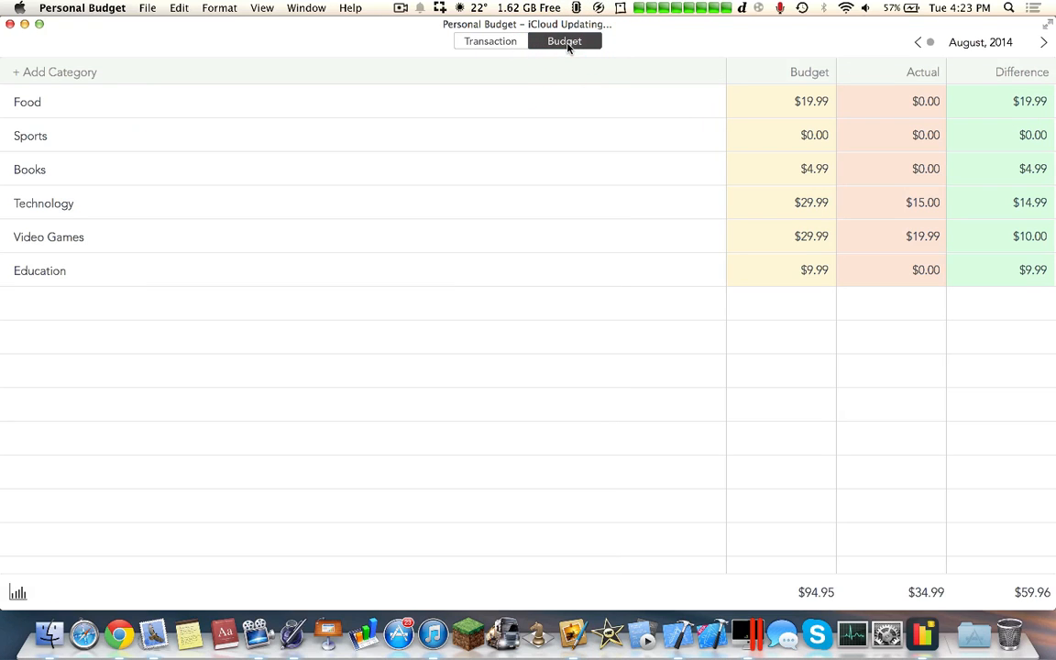
pyautogui.moveTo(187, 201)
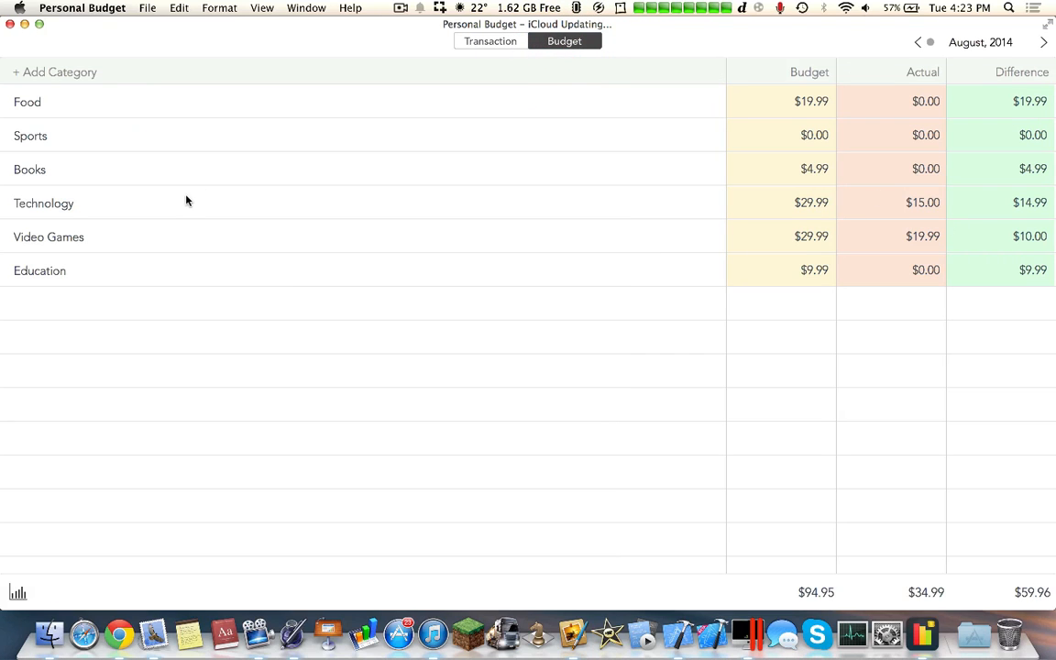
pyautogui.moveTo(911, 203)
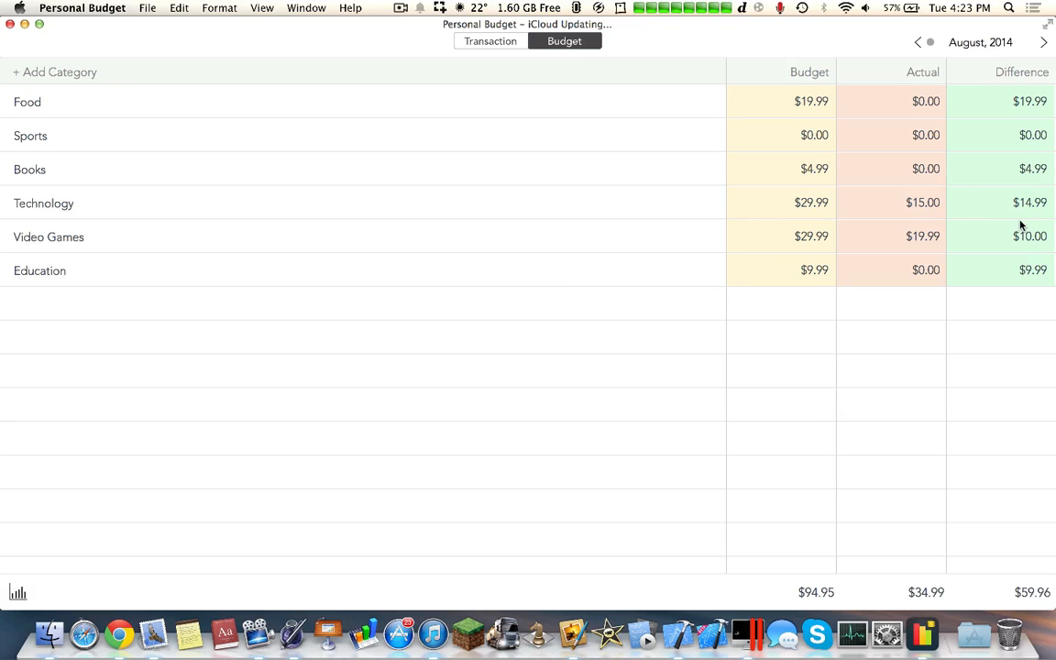
pyautogui.click(18, 592)
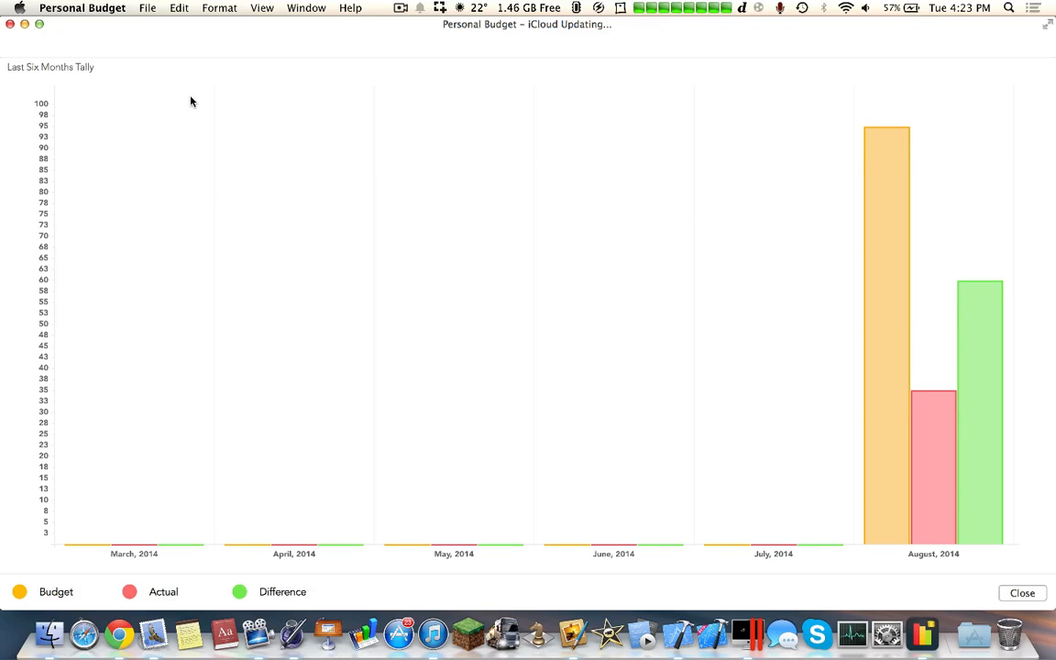
pyautogui.moveTo(13, 534)
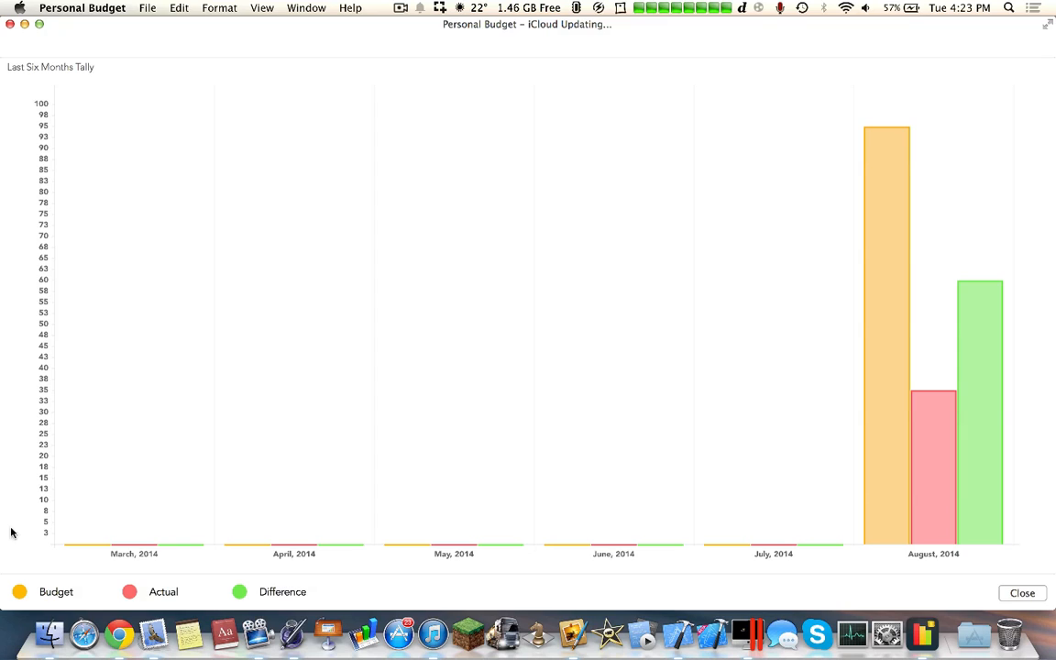
pyautogui.moveTo(857, 436)
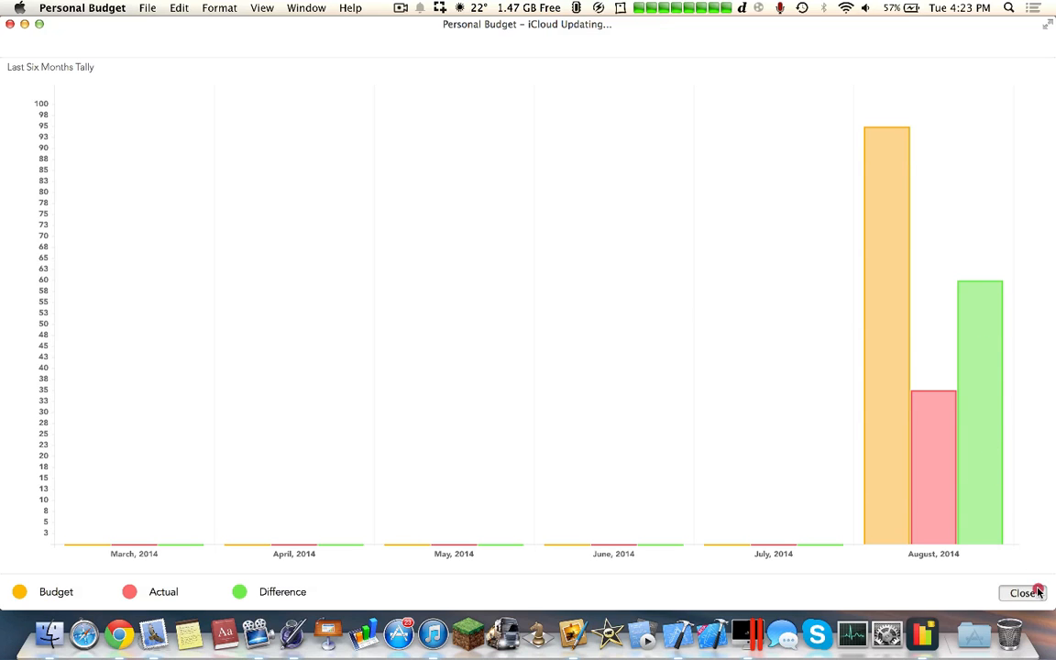
# Close the six-month chart and show the August transactions list again.
pyautogui.click(1025, 593)
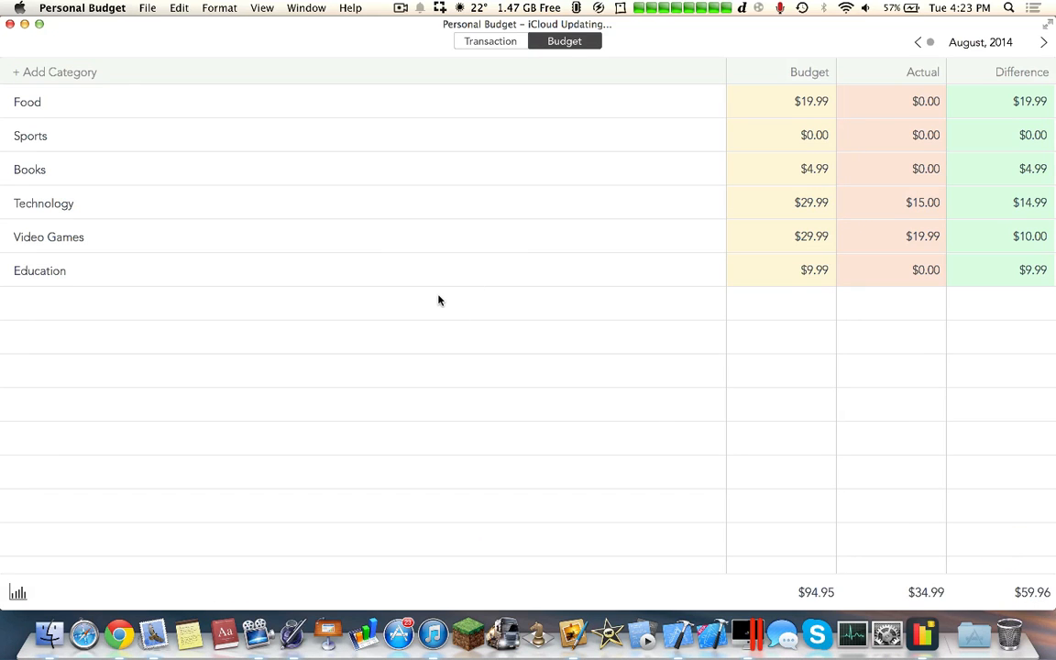
pyautogui.click(491, 40)
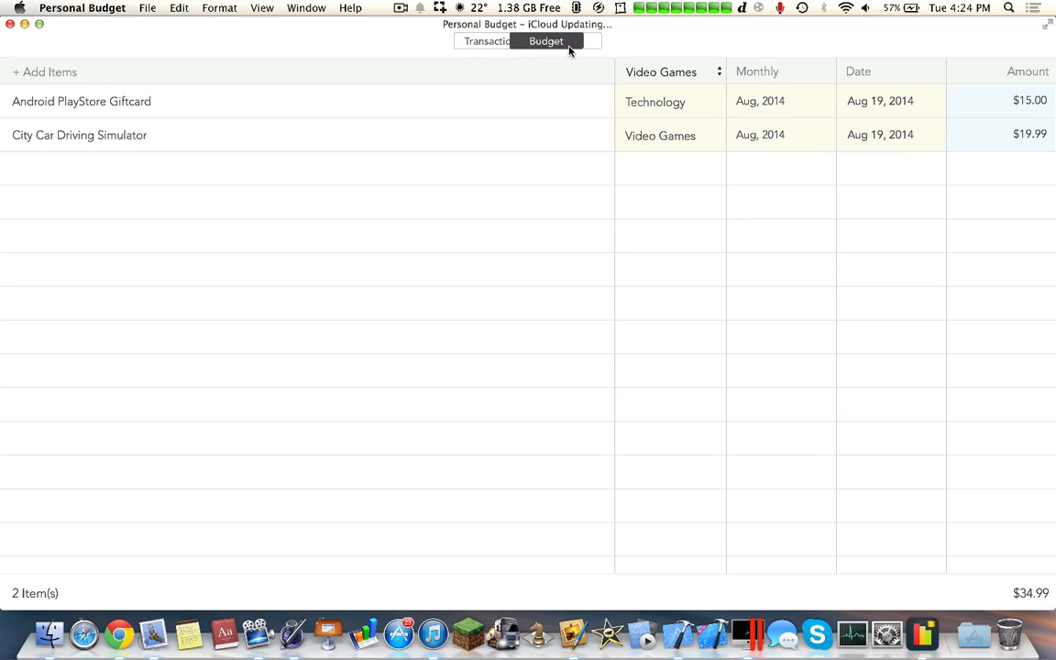
pyautogui.click(490, 41)
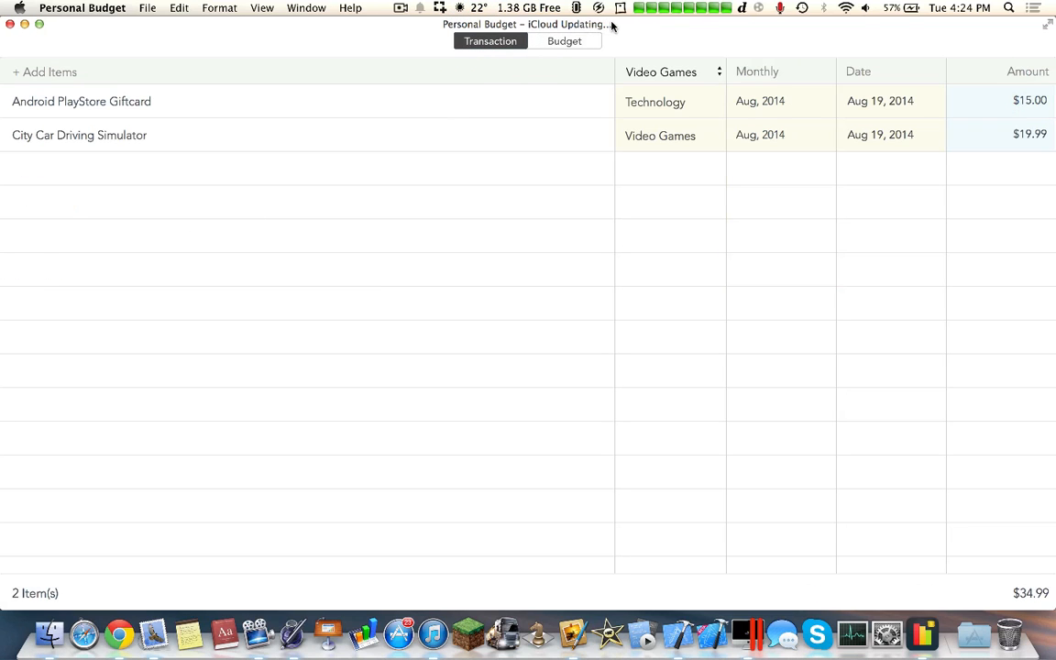
pyautogui.moveTo(782, 191)
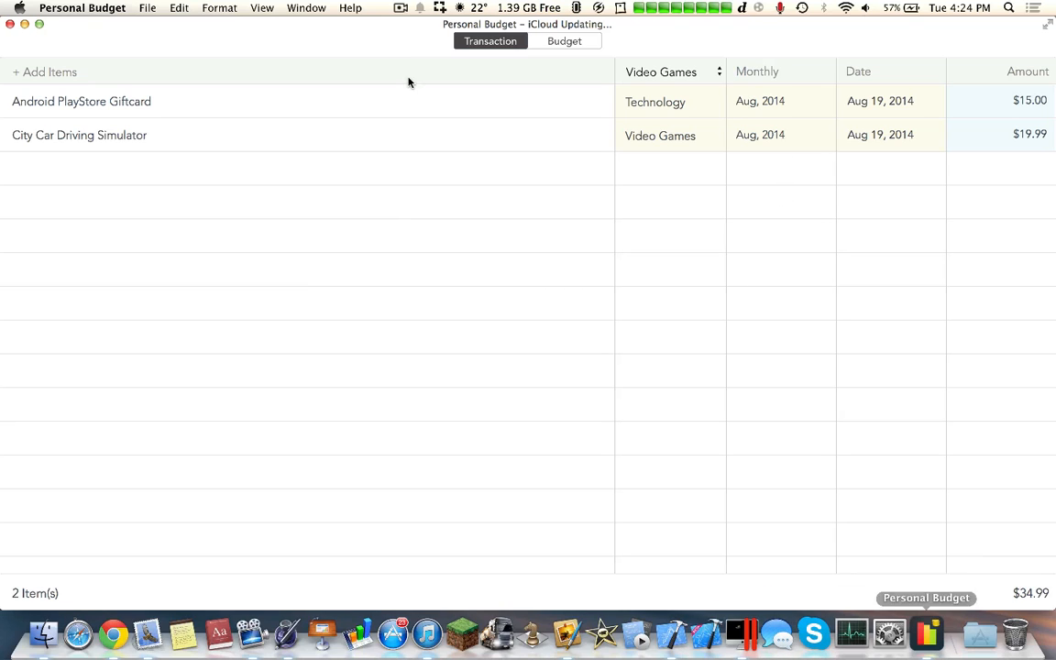
# Briefly check the Format menu without changing anything.
pyautogui.click(220, 8)
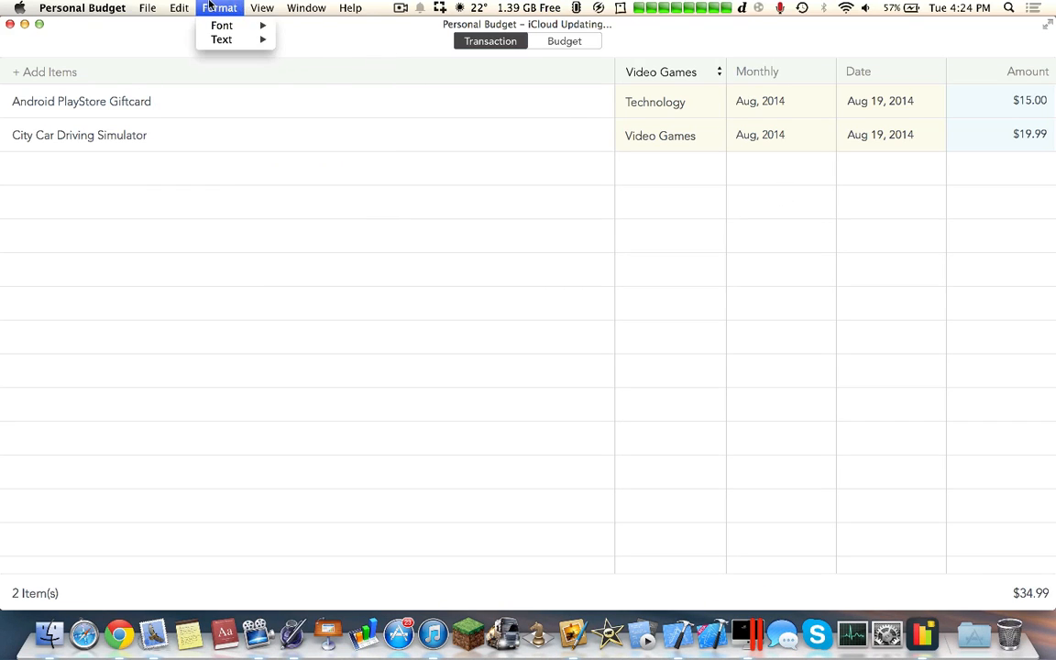
pyautogui.click(350, 8)
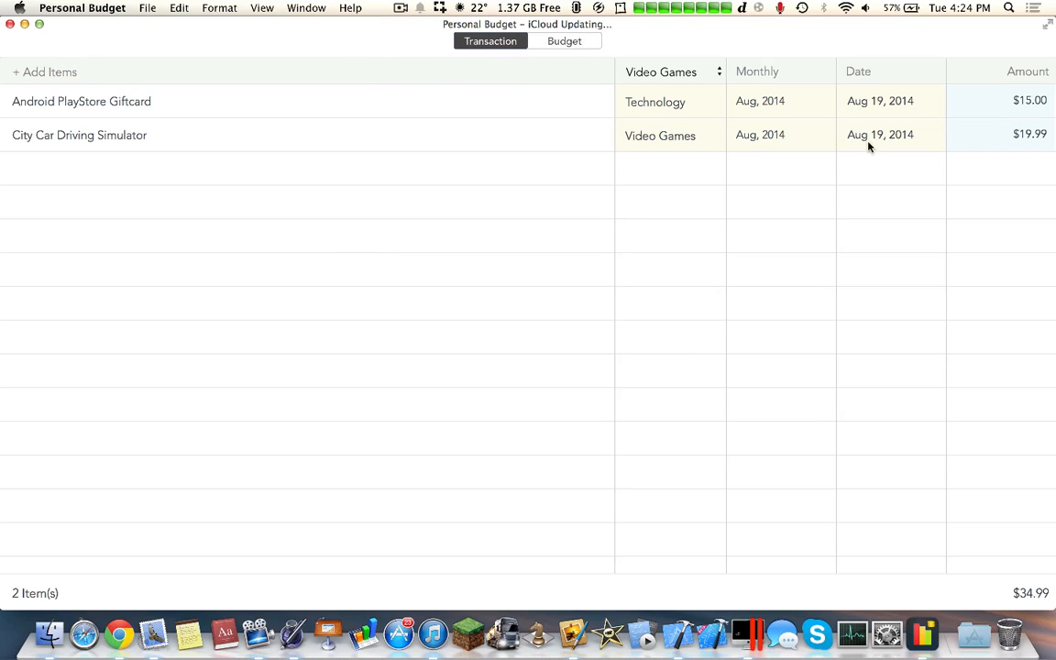
pyautogui.moveTo(782, 81)
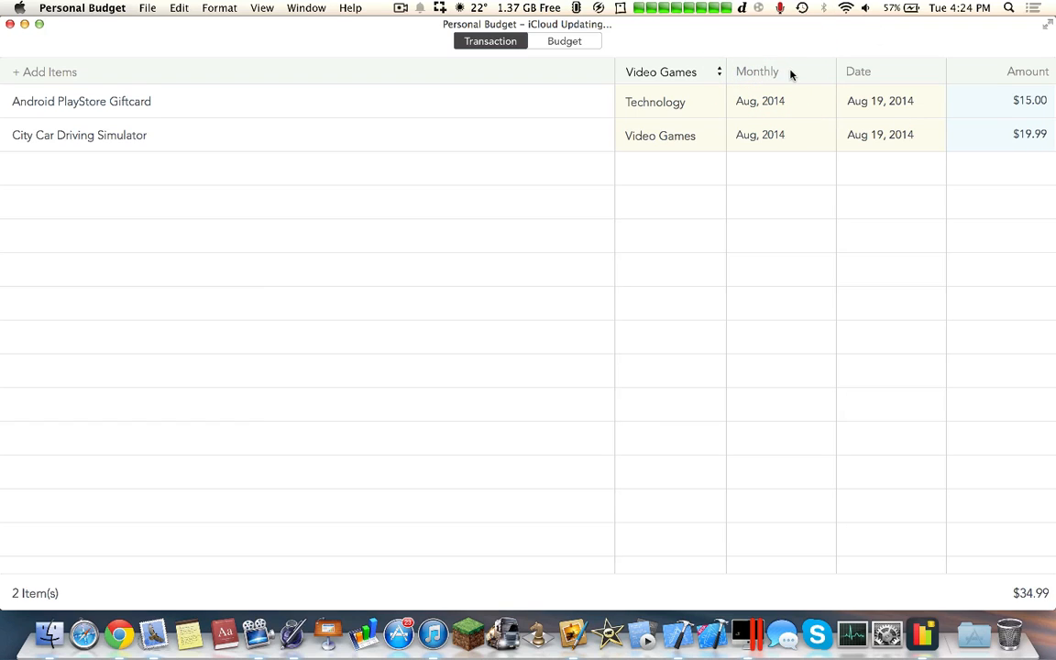
pyautogui.moveTo(786, 72)
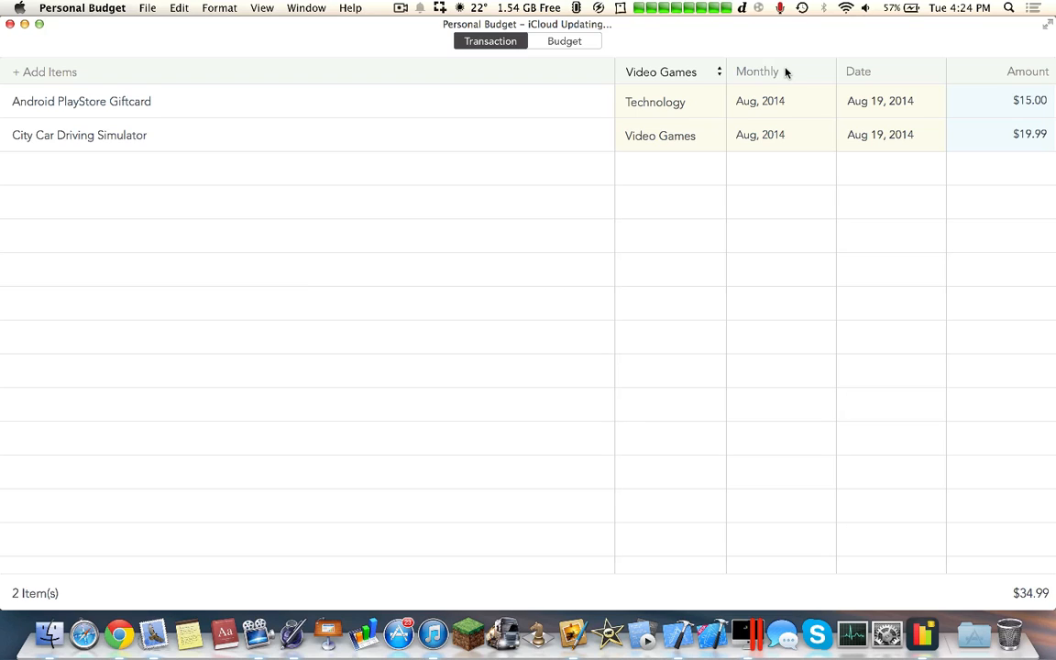
pyautogui.moveTo(76, 8)
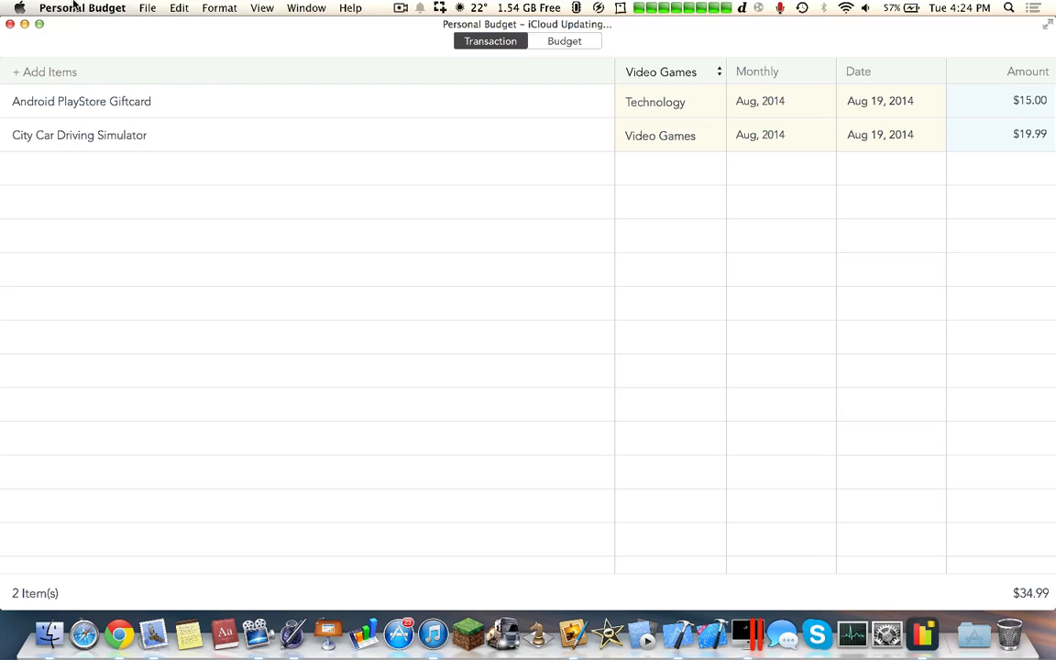
# Show category budgets, peek at July 2014's all-zero totals, and return to August 2014.
pyautogui.click(82, 8)
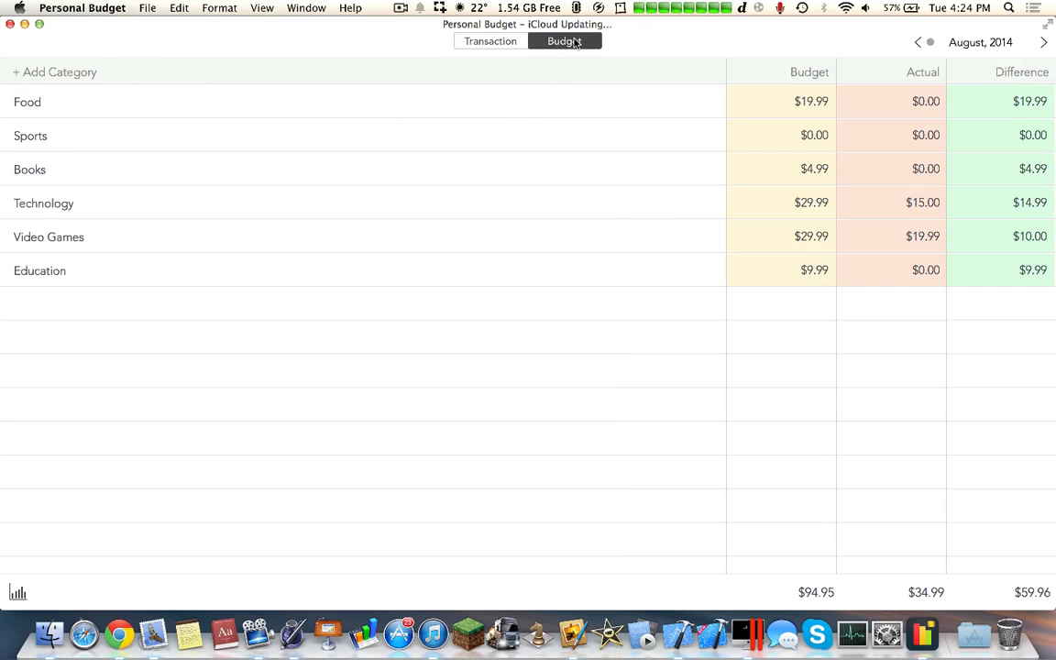
pyautogui.click(917, 42)
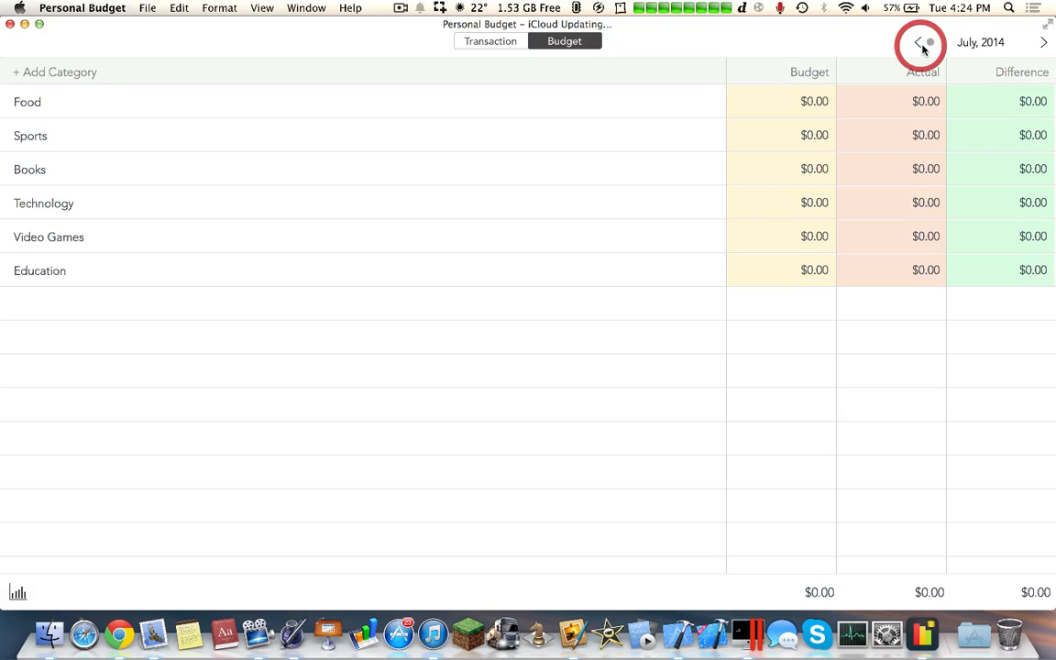
pyautogui.click(1043, 42)
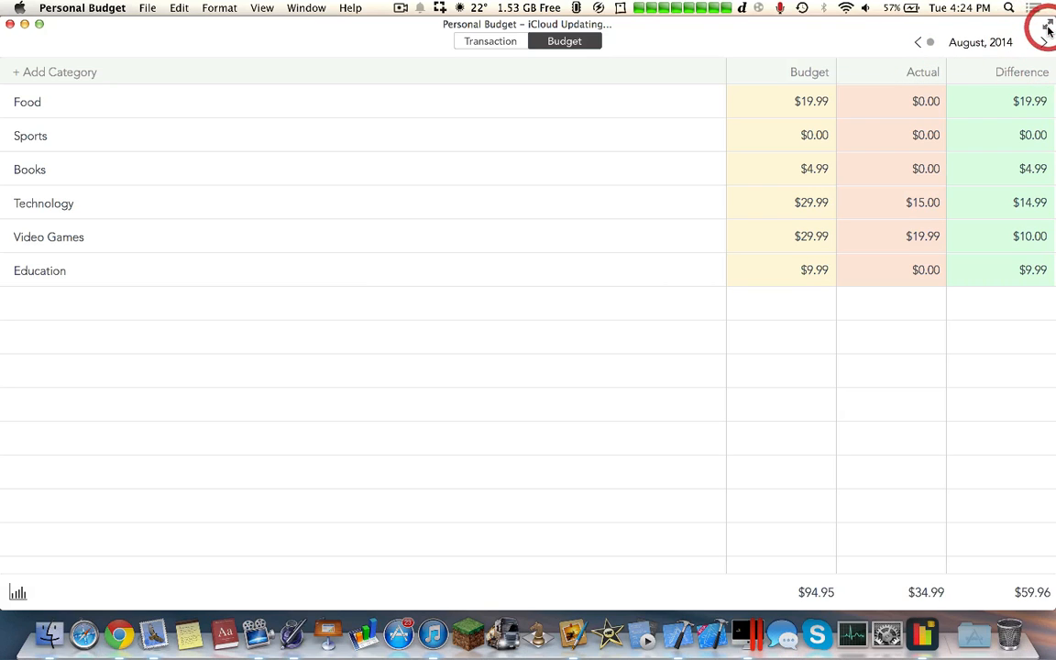